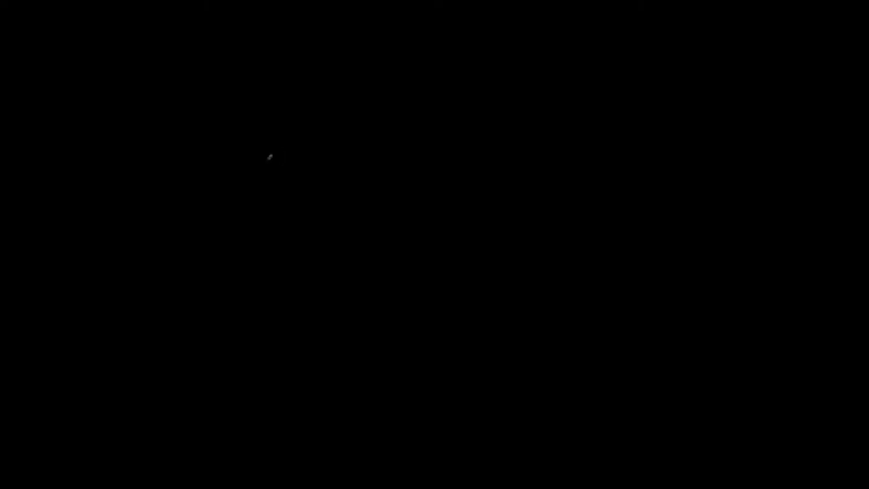
{"action": "mouse_move", "coordinate": [264, 174]}
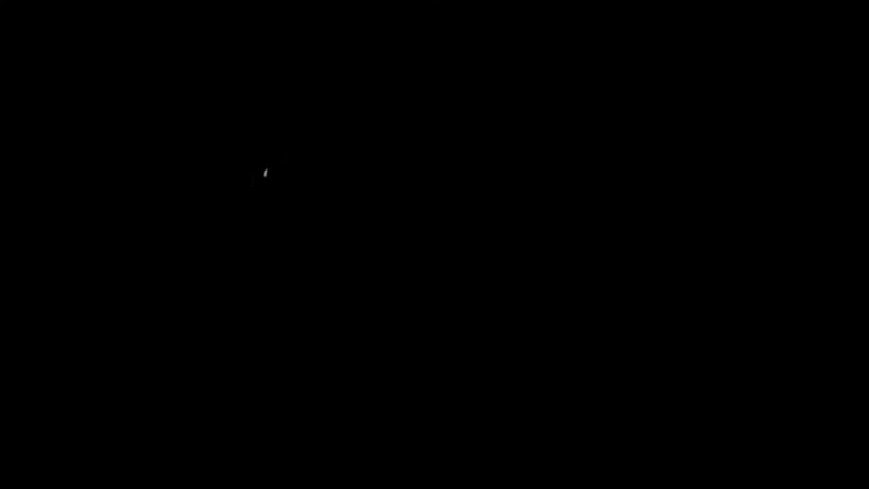
{"action": "mouse_move", "coordinate": [350, 107]}
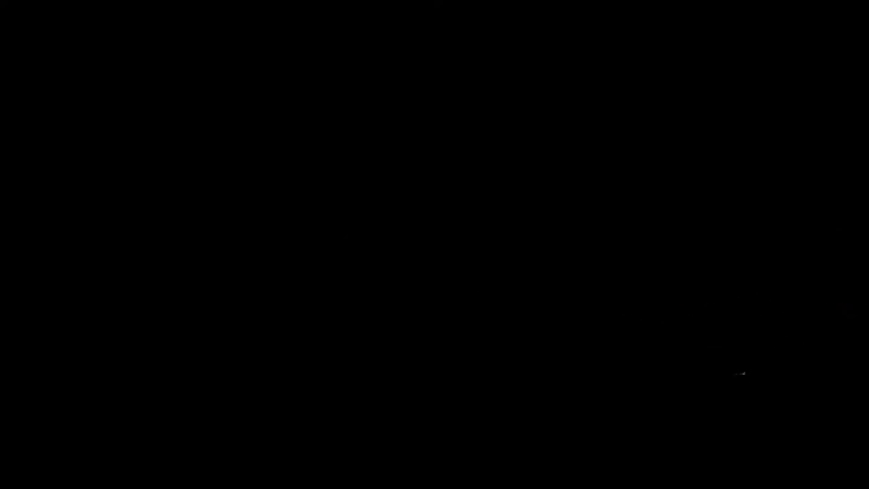
{"action": "mouse_move", "coordinate": [754, 402]}
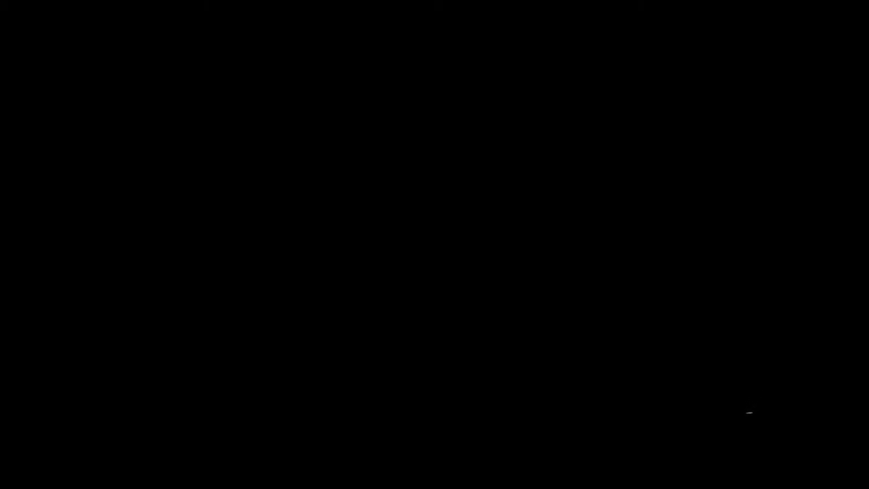
{"action": "mouse_move", "coordinate": [740, 412]}
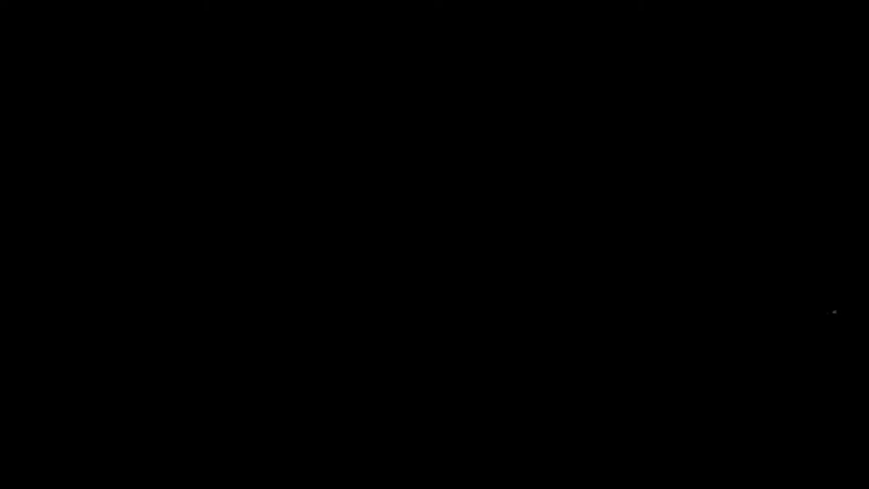
{"action": "mouse_move", "coordinate": [825, 331]}
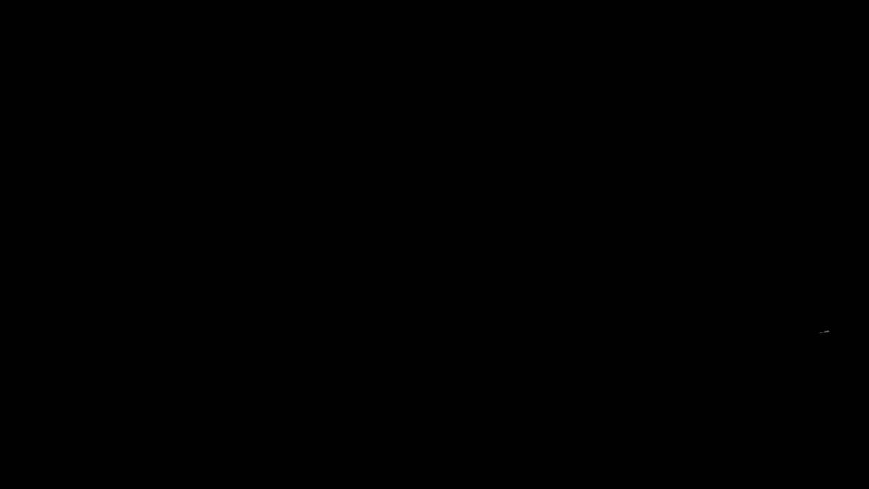